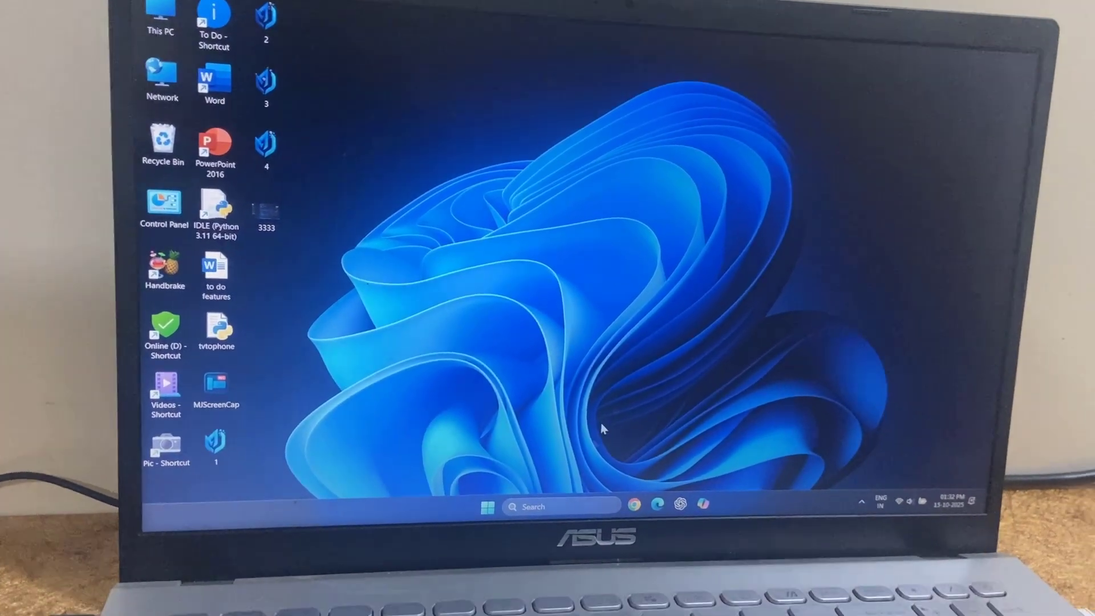
Look over the PC's drives in the drive overview, then close it and return to the desktop
click(488, 507)
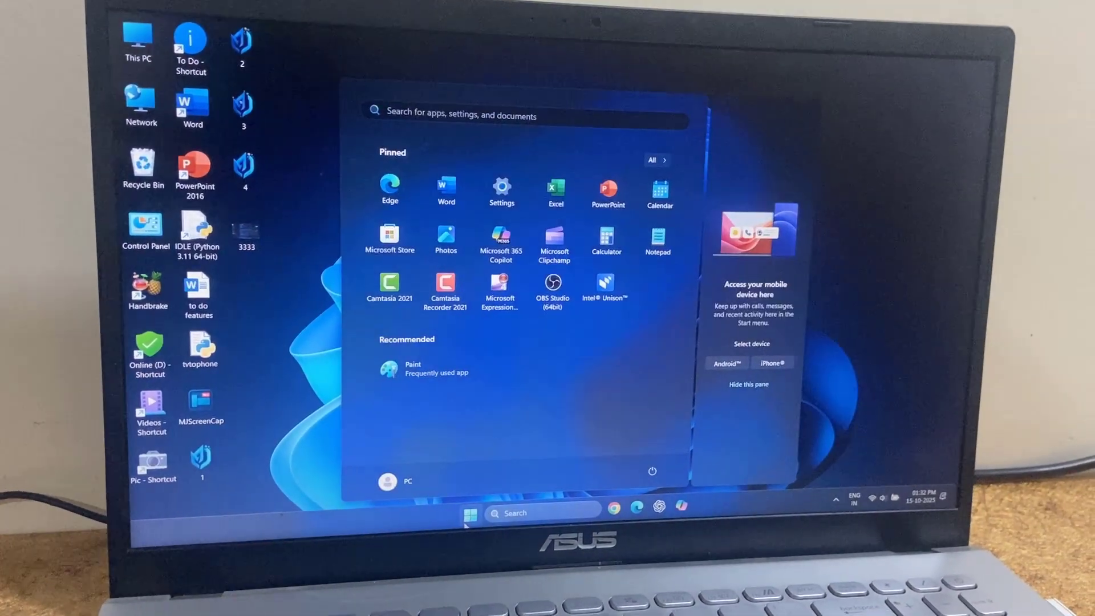
click(469, 513)
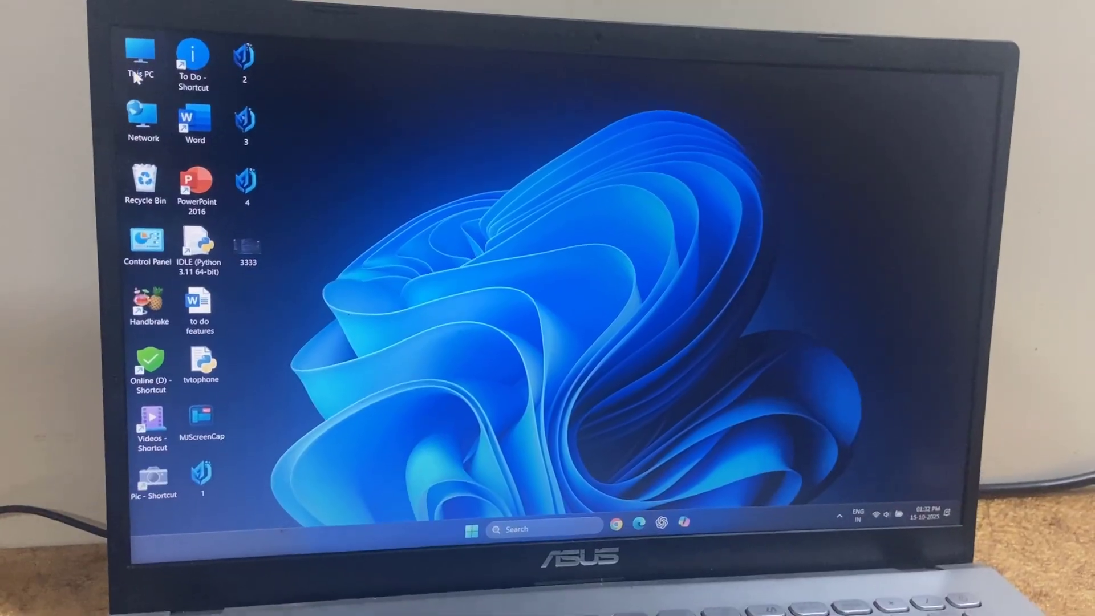
double_click(140, 54)
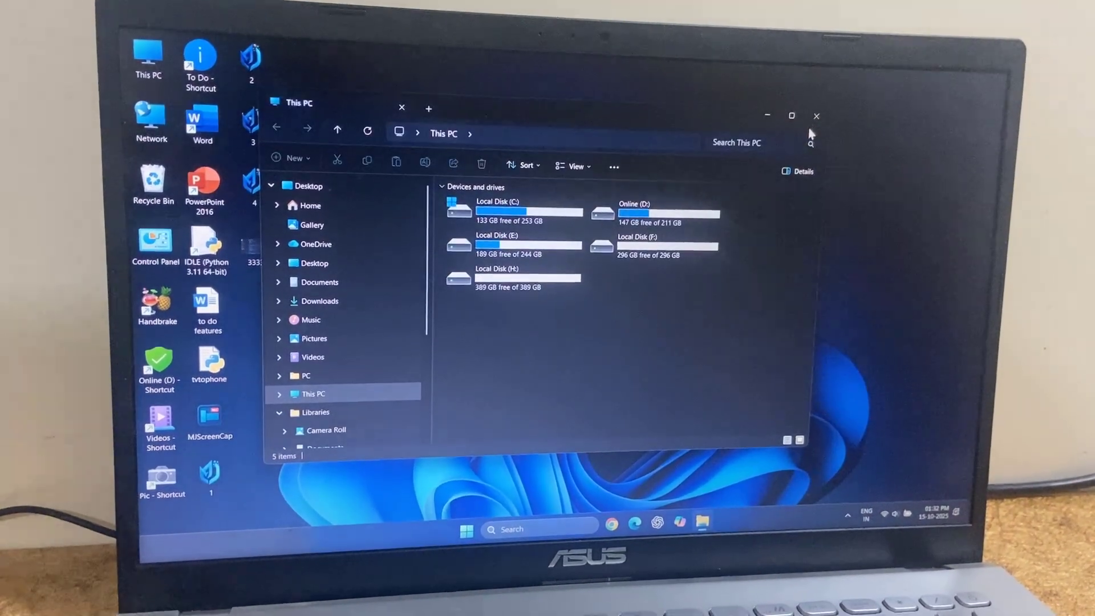
click(815, 116)
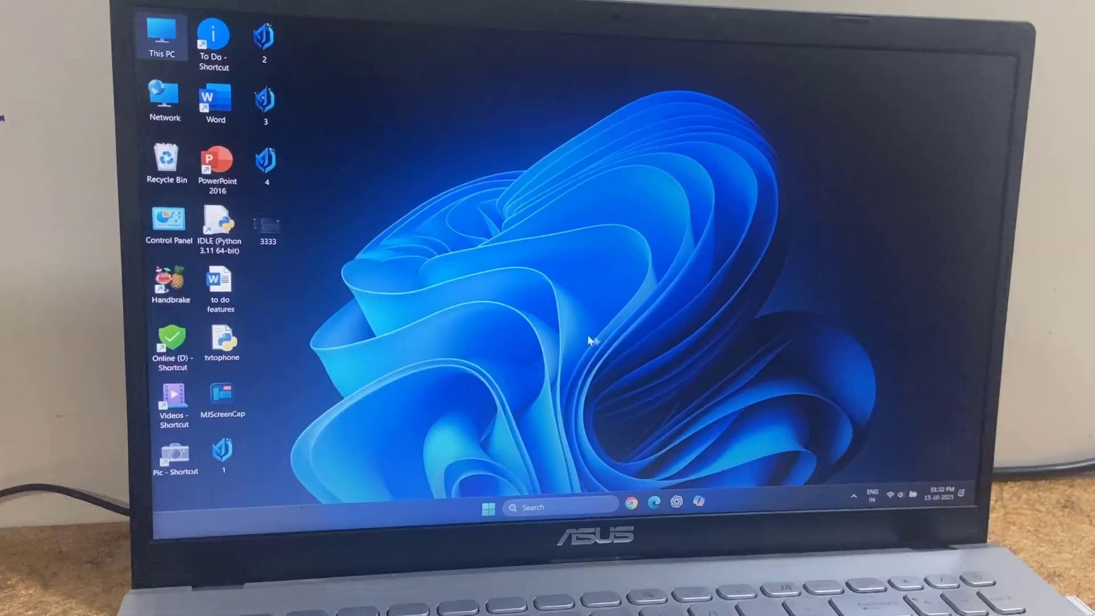
Launch Settings from the Start menu and go to the System page
click(488, 507)
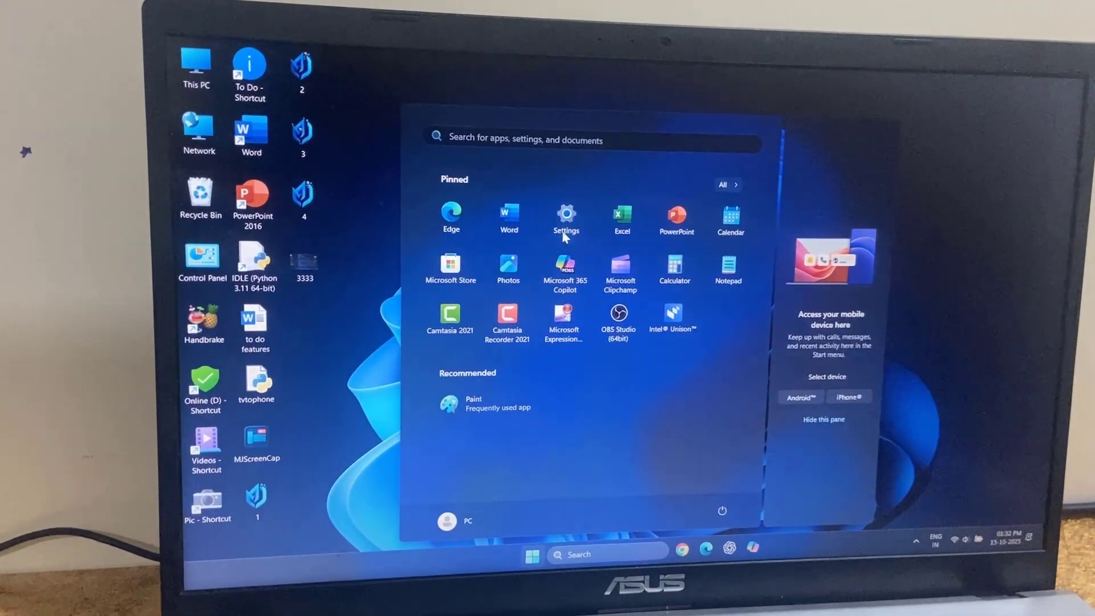
click(566, 217)
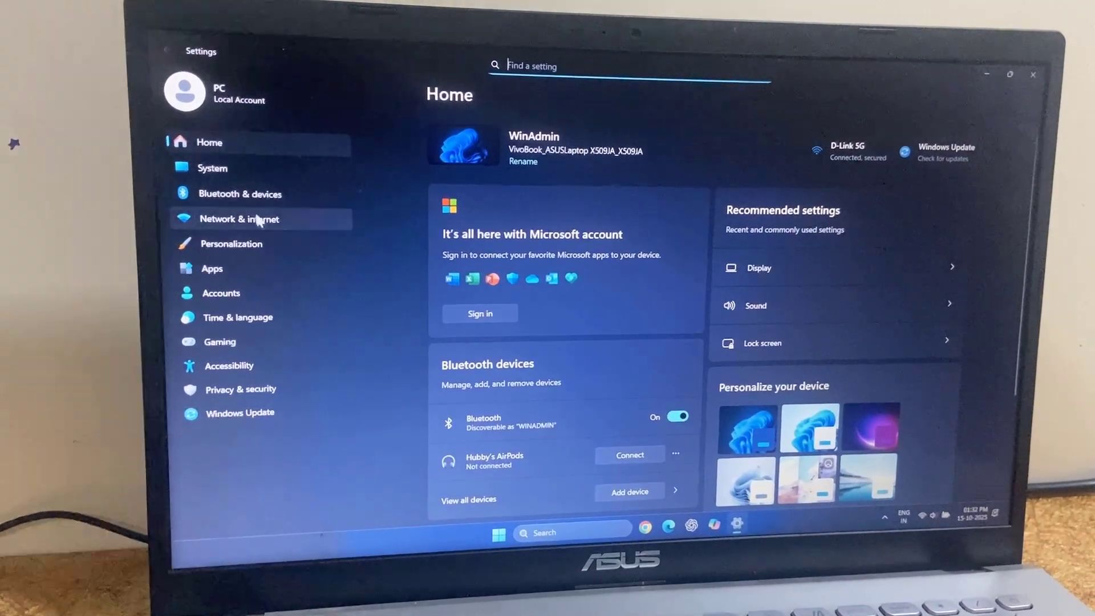
click(212, 168)
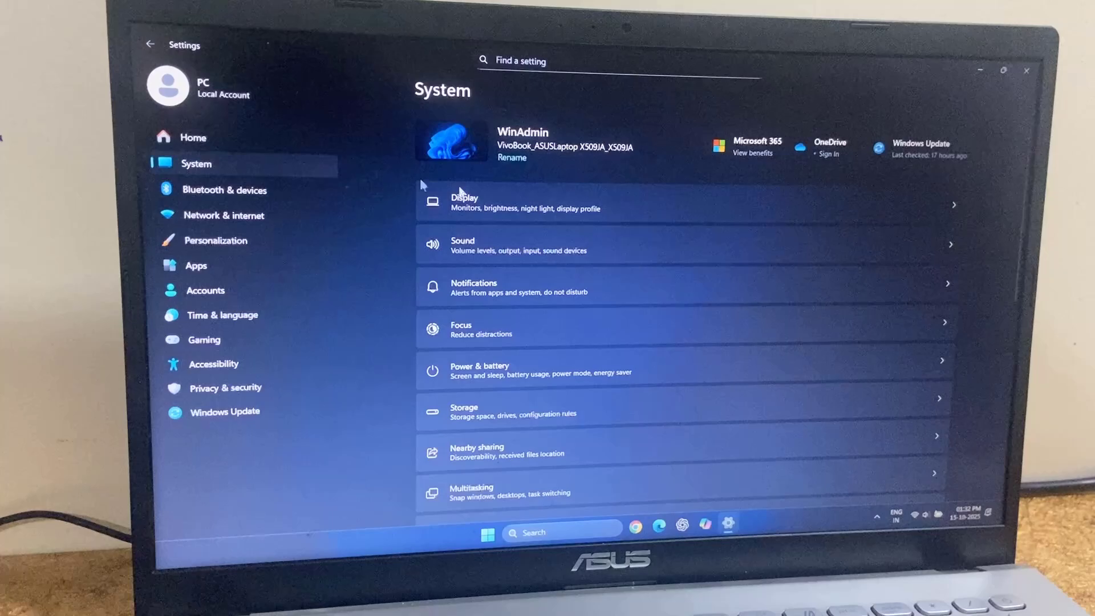
scroll(down, 3)
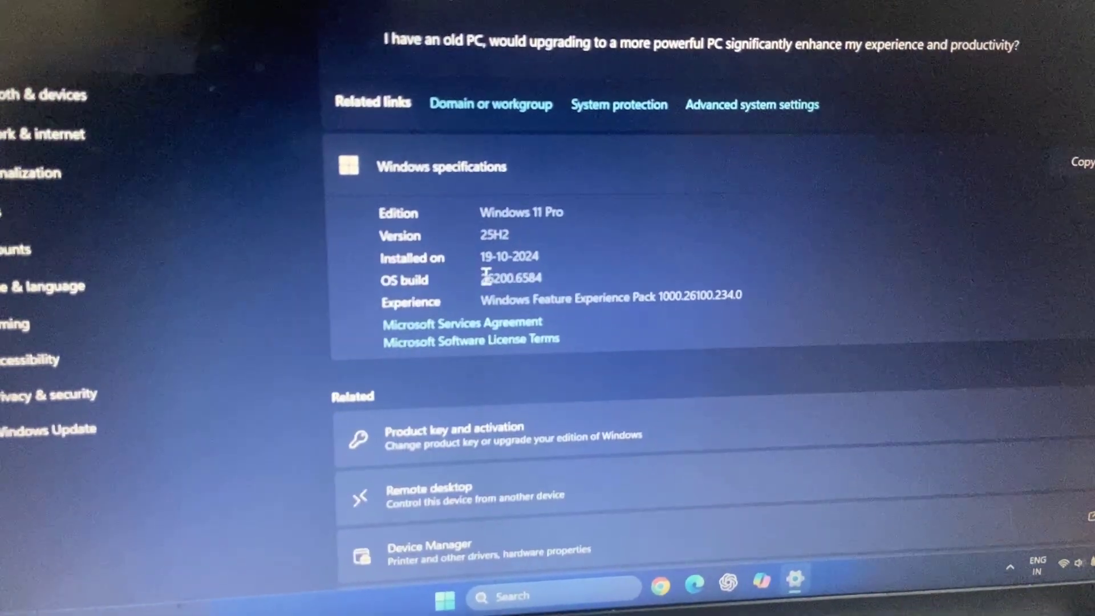
Scroll down the About page to Windows specifications and related options like product key and BitLocker
scroll(down, 3)
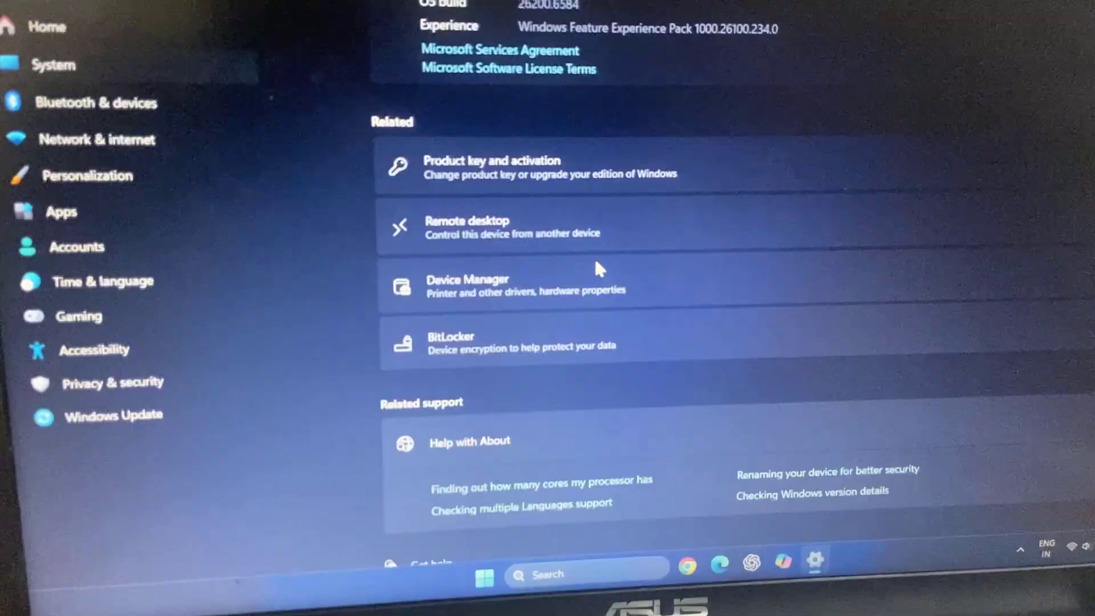